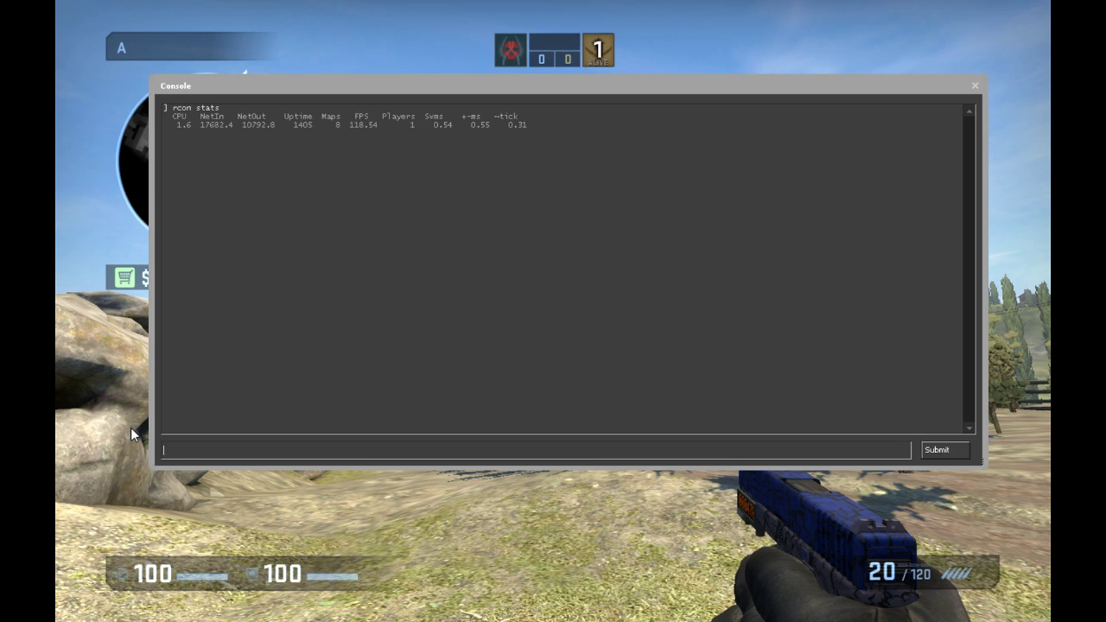
Run 'rcon stats' twice to print the server's performance readouts.
{"action": "type", "text": "rcon stats"}
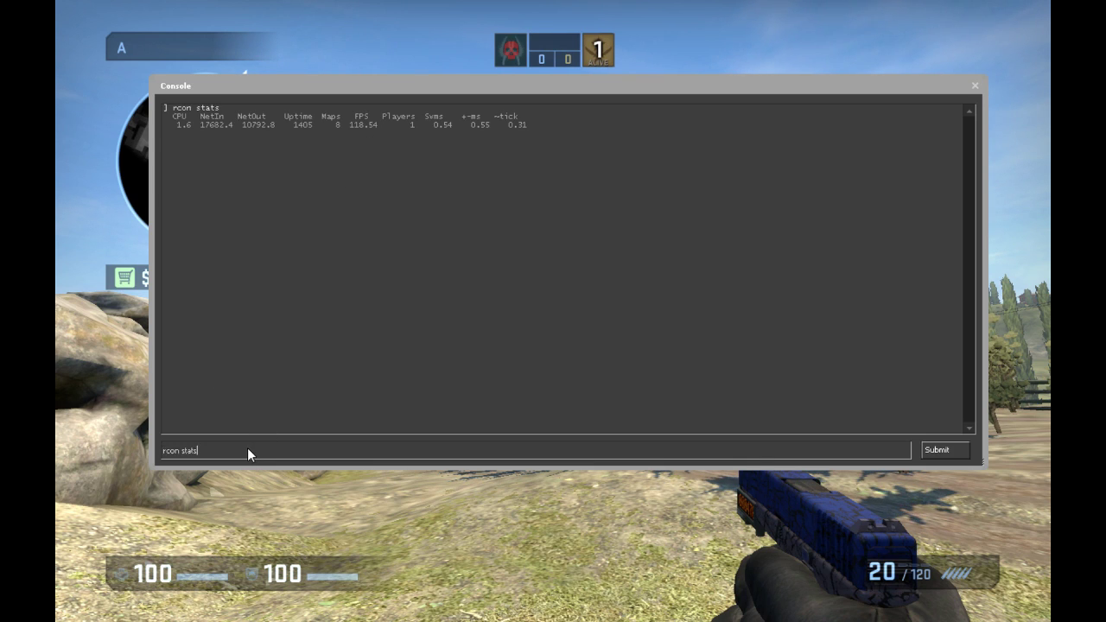
{"action": "left_click", "coordinate": [936, 449]}
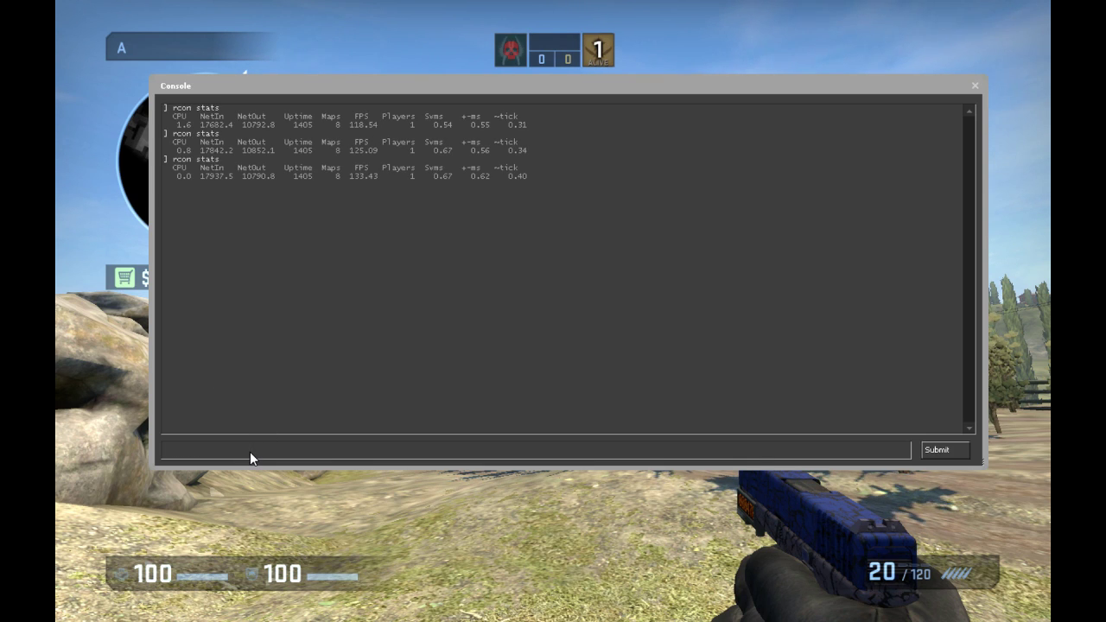
{"action": "type", "text": "rcon stats"}
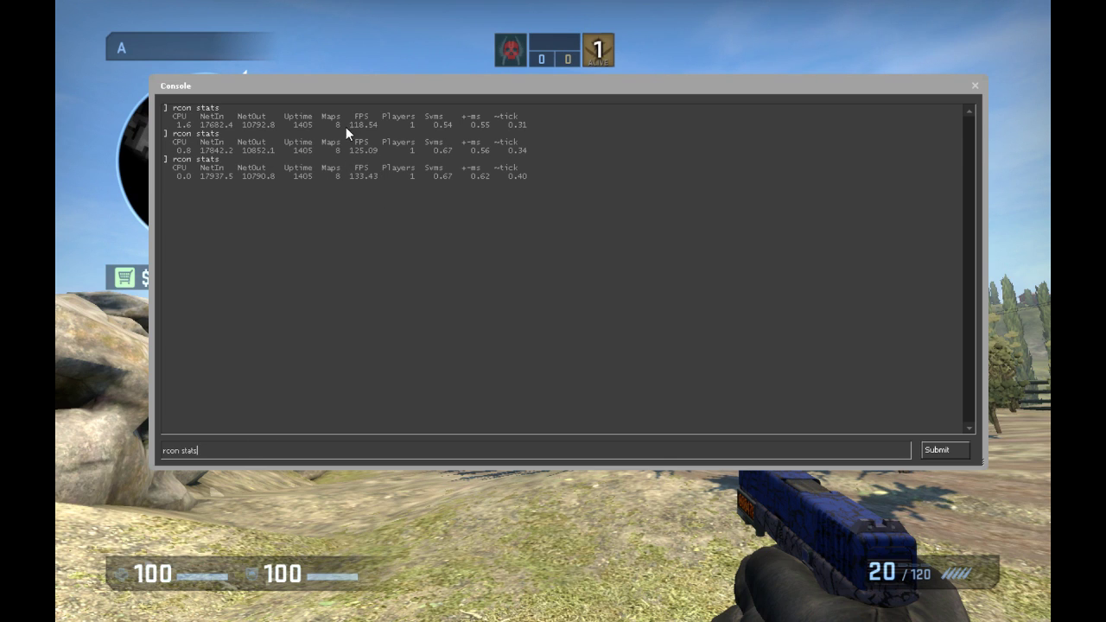
{"action": "left_click", "coordinate": [937, 450]}
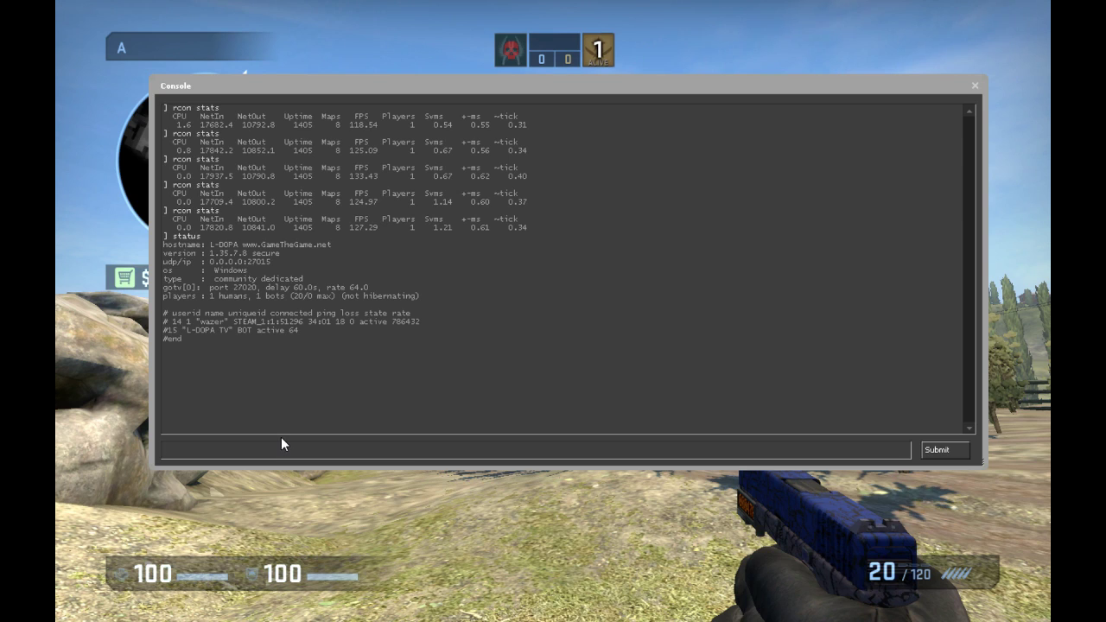
Query sv_minupdaterate and sv_mincmdrate via rcon, both reporting 128.
{"action": "type", "text": "rcon sv_minupdaterate ; rcon sv_mincmdrate"}
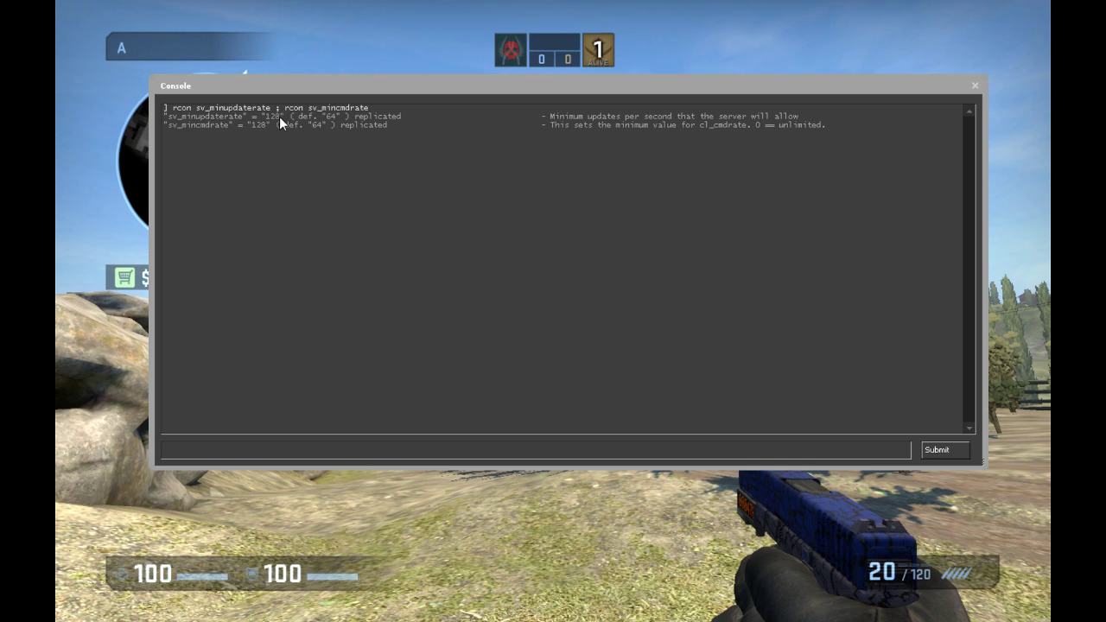
Enable the net graph readout before re-querying sv_minupdaterate (still 128).
{"action": "double_click", "coordinate": [273, 116]}
{"action": "type", "text": "rcon sv_minupdaterate"}
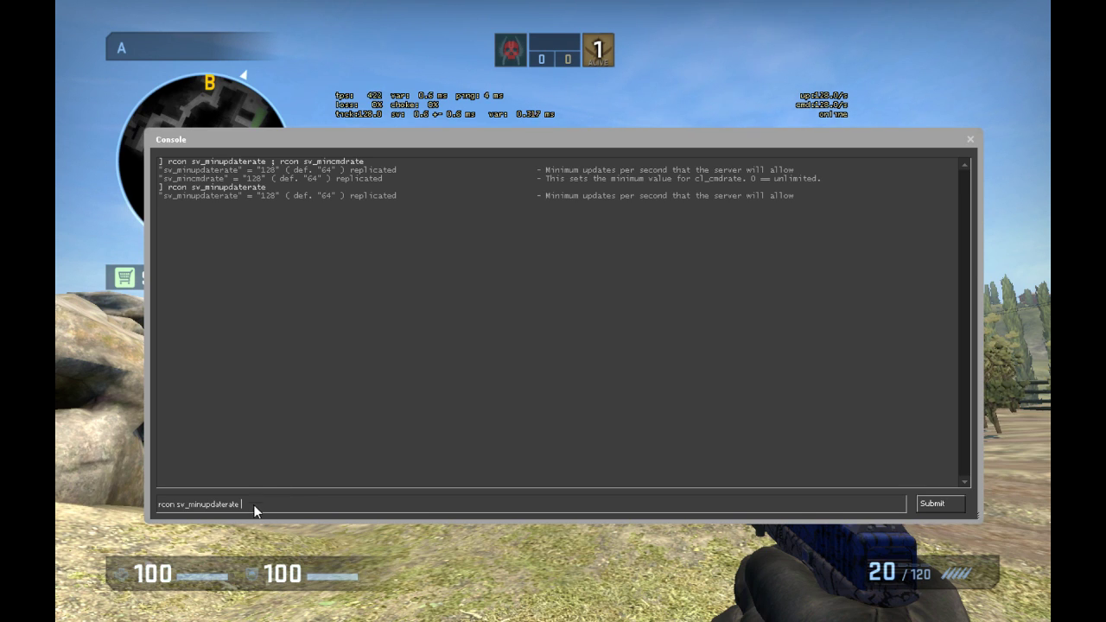
Enter rcon commands setting sv_minupdaterate and sv_mincmdrate to 64 on the server.
{"action": "type", "text": "64"}
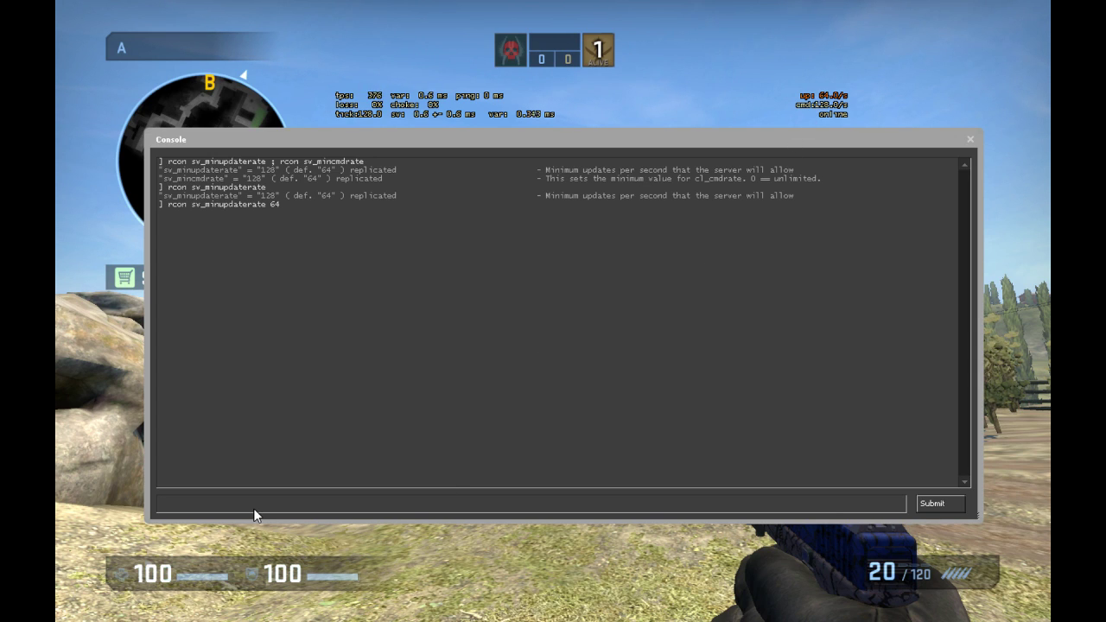
{"action": "type", "text": "rcon sv_minupdaterate"}
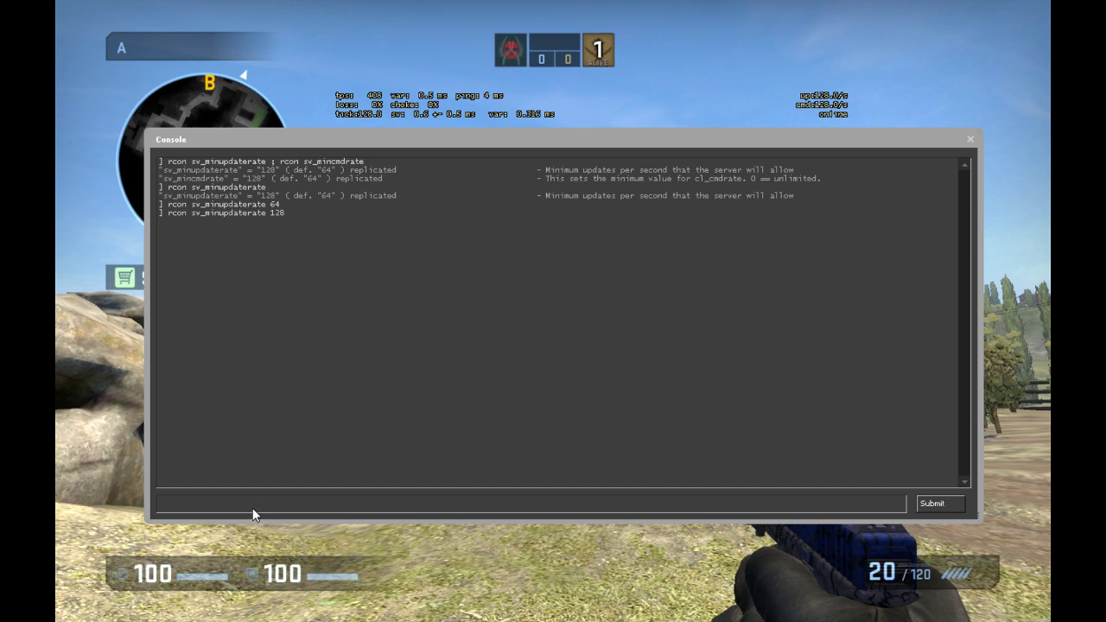
{"action": "type", "text": "rcon sv_minupdaterate ; rcon sv_mincmdrate"}
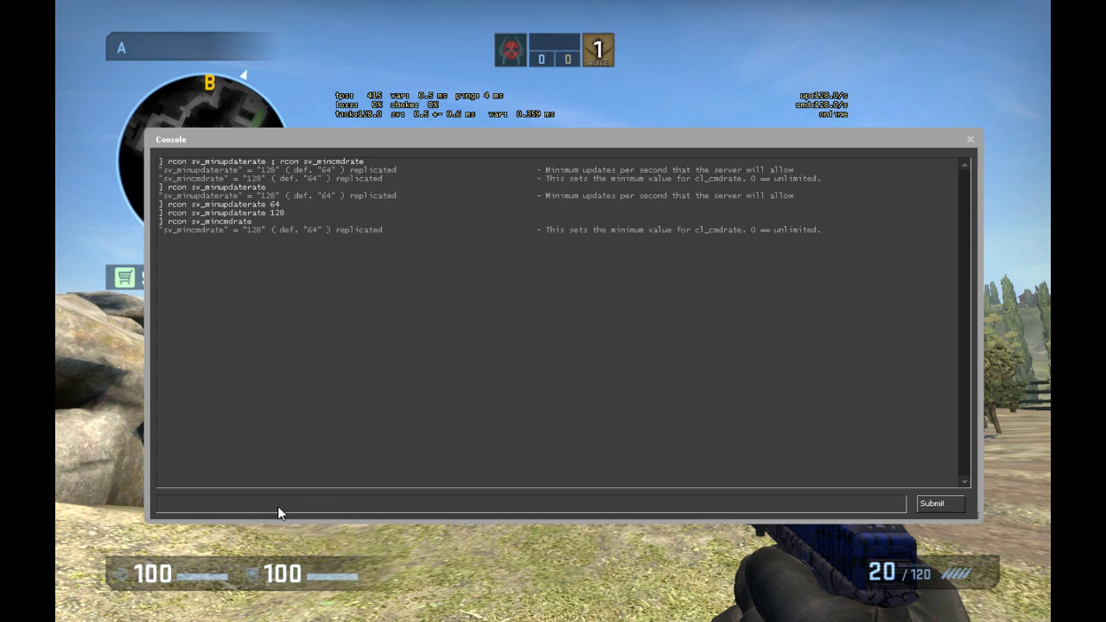
{"action": "type", "text": "rcon sv_mincmdrate"}
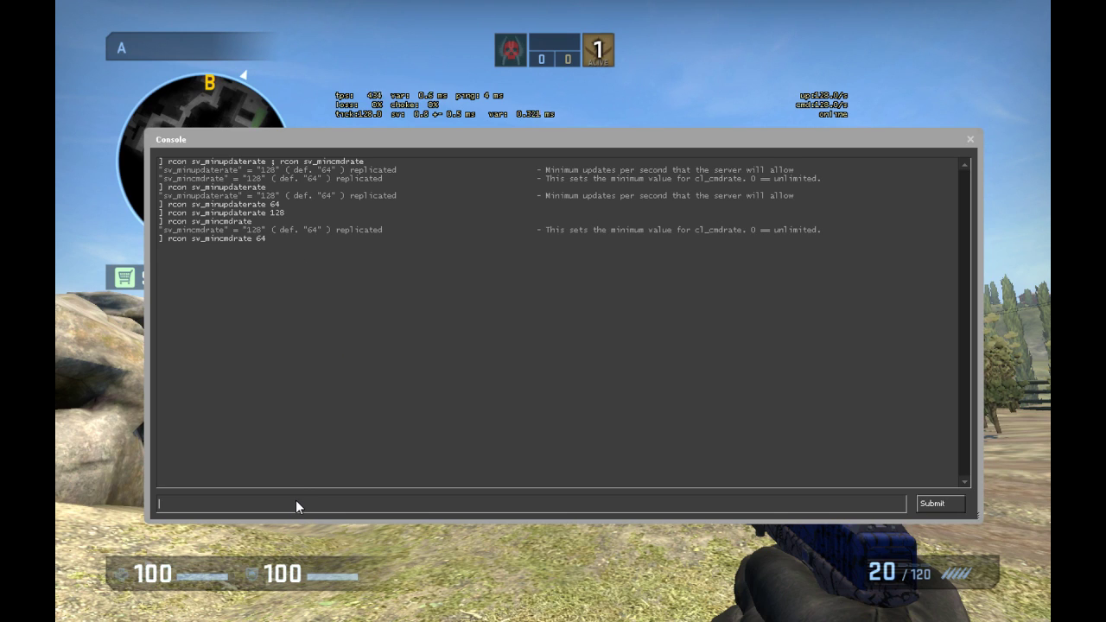
{"action": "type", "text": "rcon sv_minupdaterate 128"}
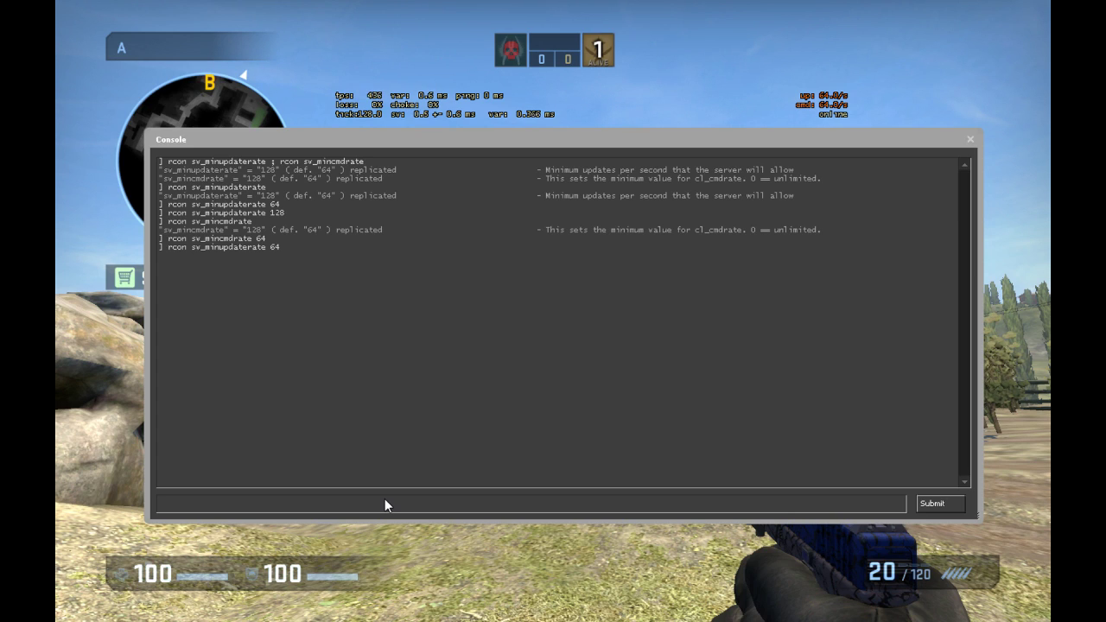
Start entering a '-tickrate' command in the console after the rates read 64.
{"action": "left_click", "coordinate": [345, 504]}
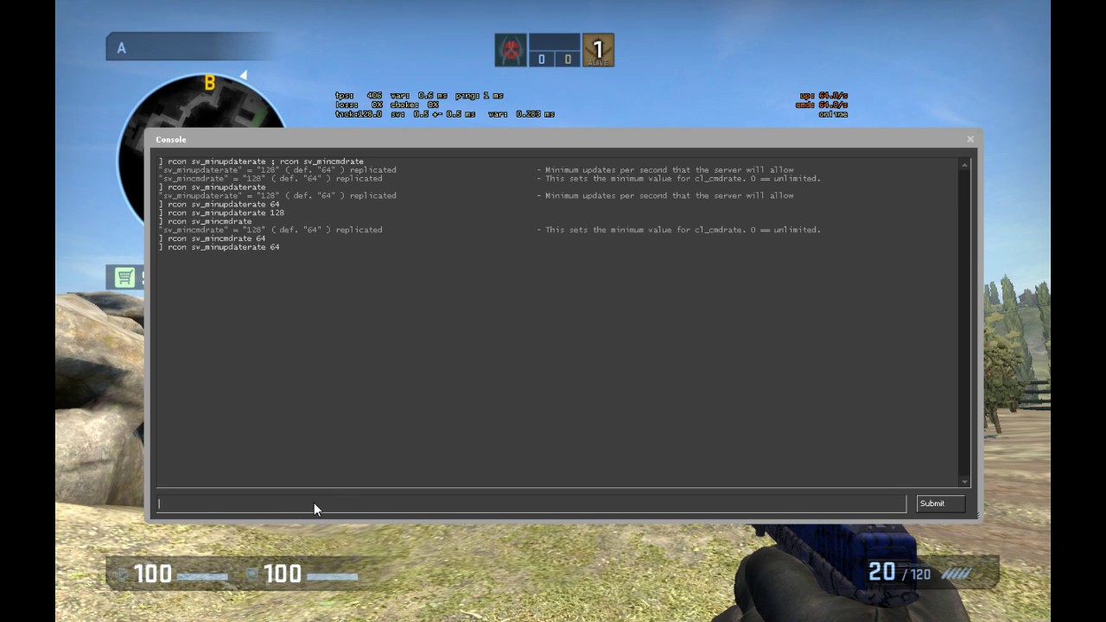
{"action": "type", "text": "t"}
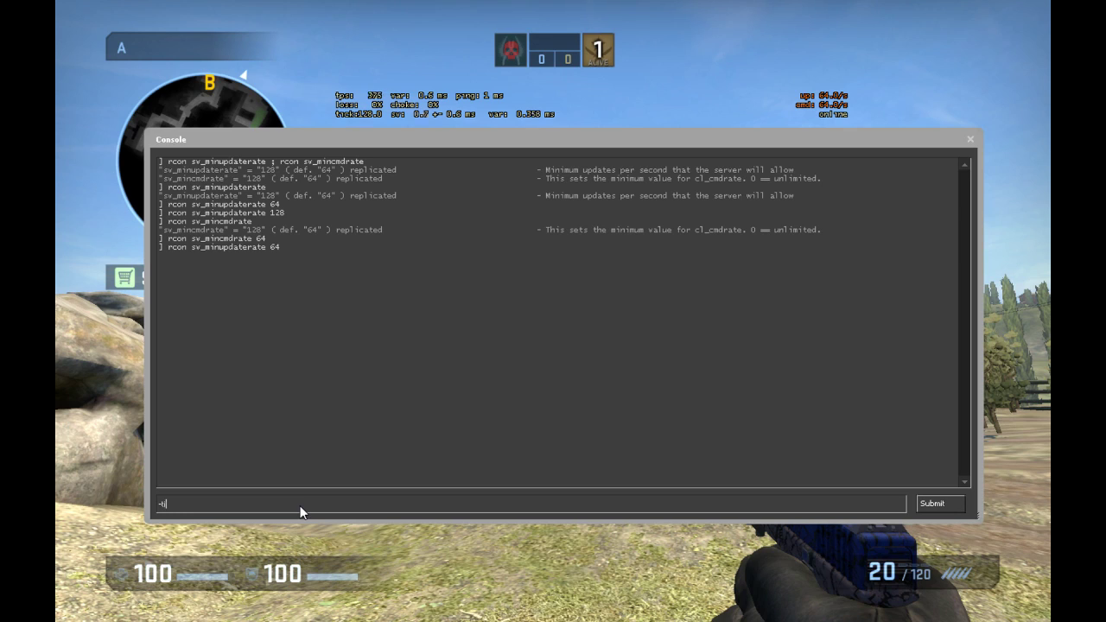
{"action": "type", "text": "-tickrate 127"}
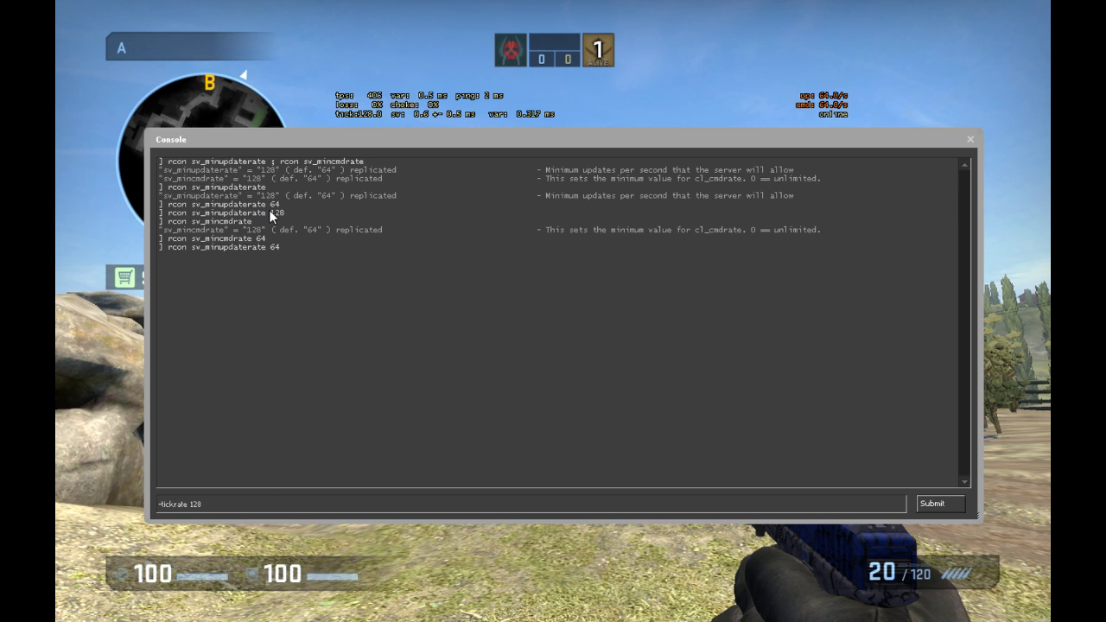
{"action": "mouse_move", "coordinate": [822, 102]}
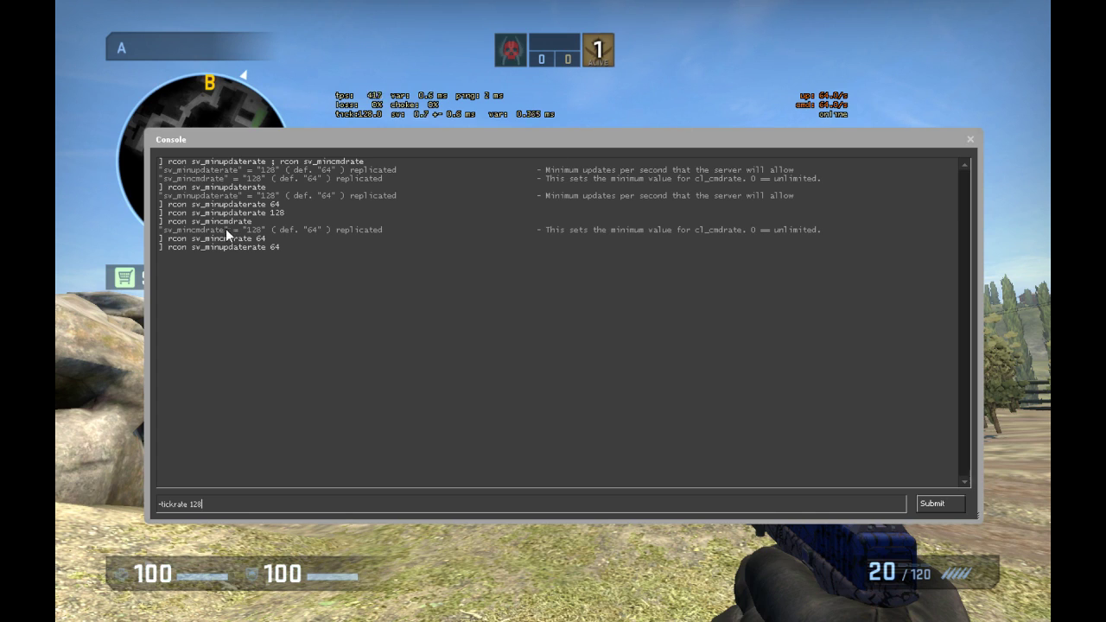
{"action": "mouse_move", "coordinate": [418, 156]}
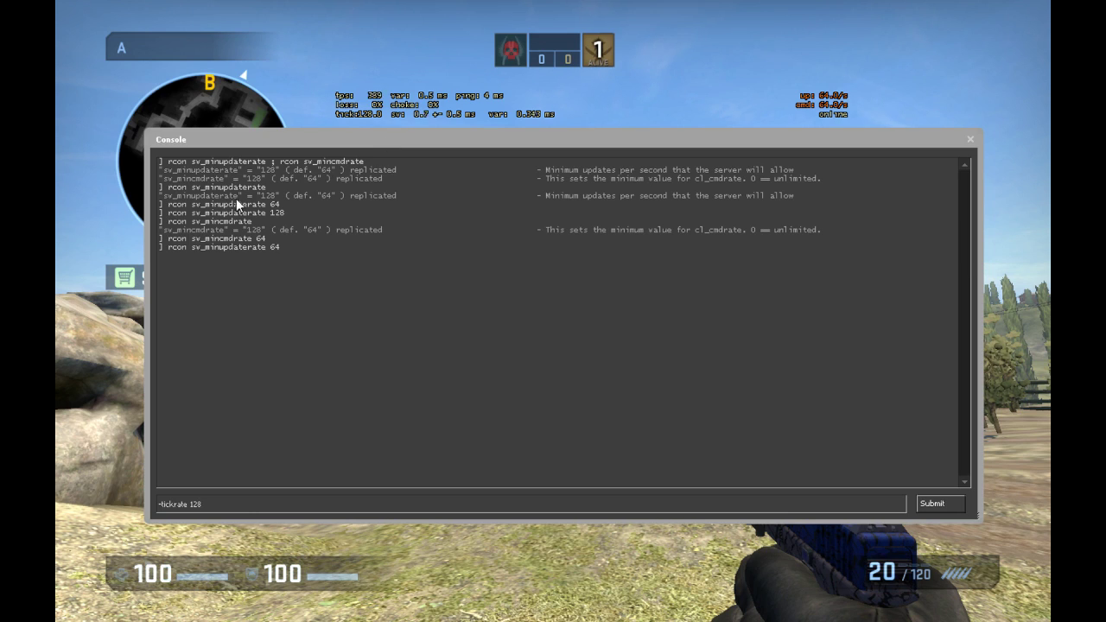
{"action": "mouse_move", "coordinate": [381, 159]}
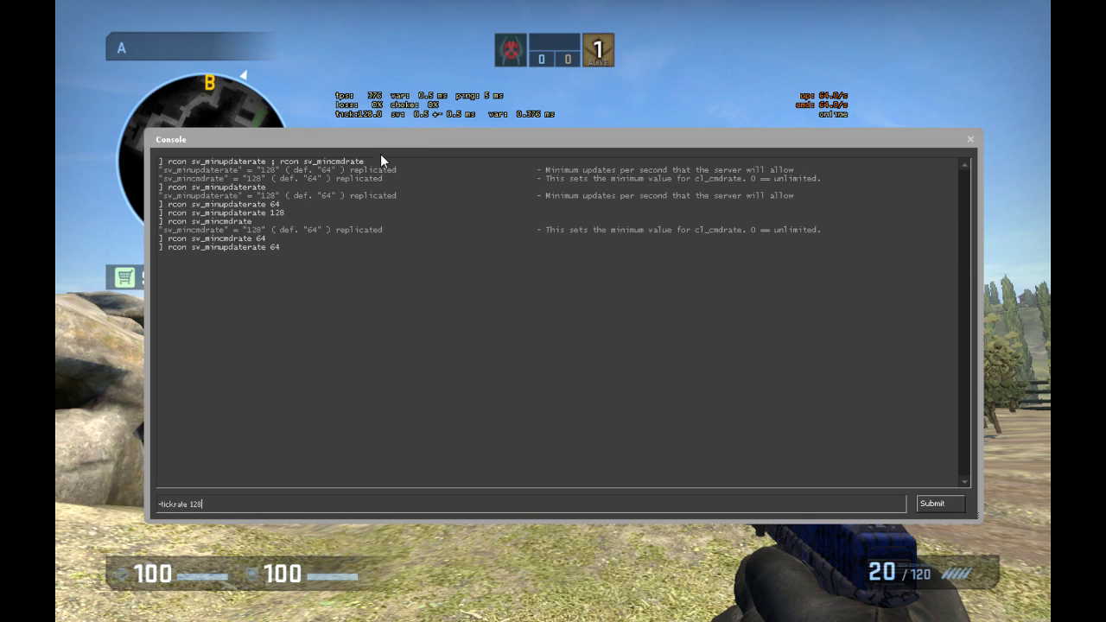
{"action": "mouse_move", "coordinate": [657, 178]}
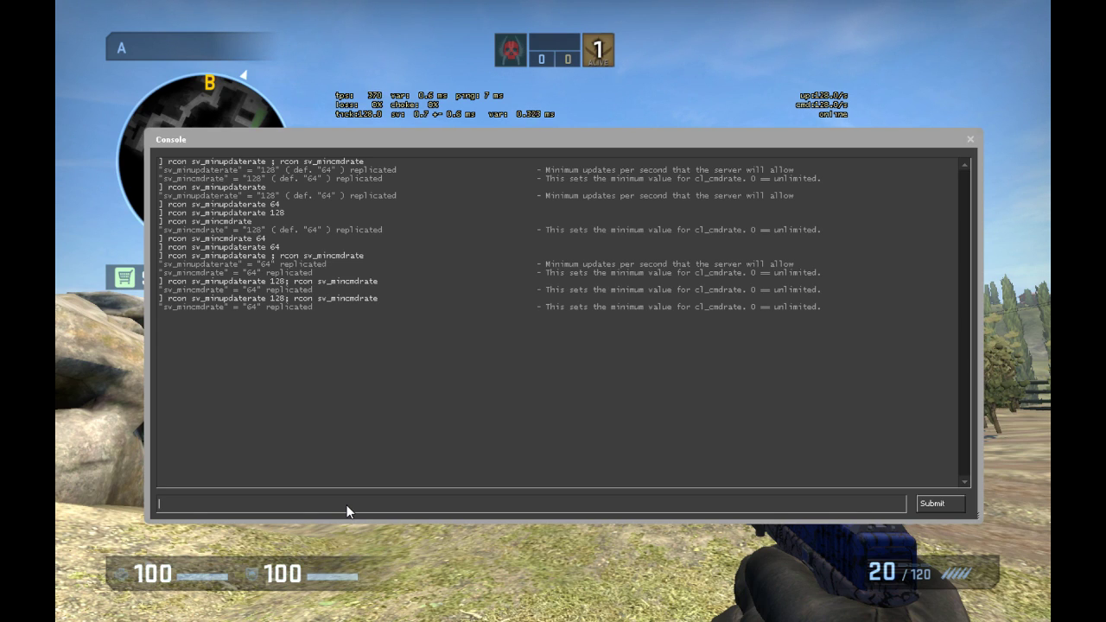
Set sv_minupdaterate and sv_mincmdrate back to 128 via rcon and query both to confirm 128.
{"action": "type", "text": "rcon sv_minupdaterate 128; rcon sv_mincmdrate 128"}
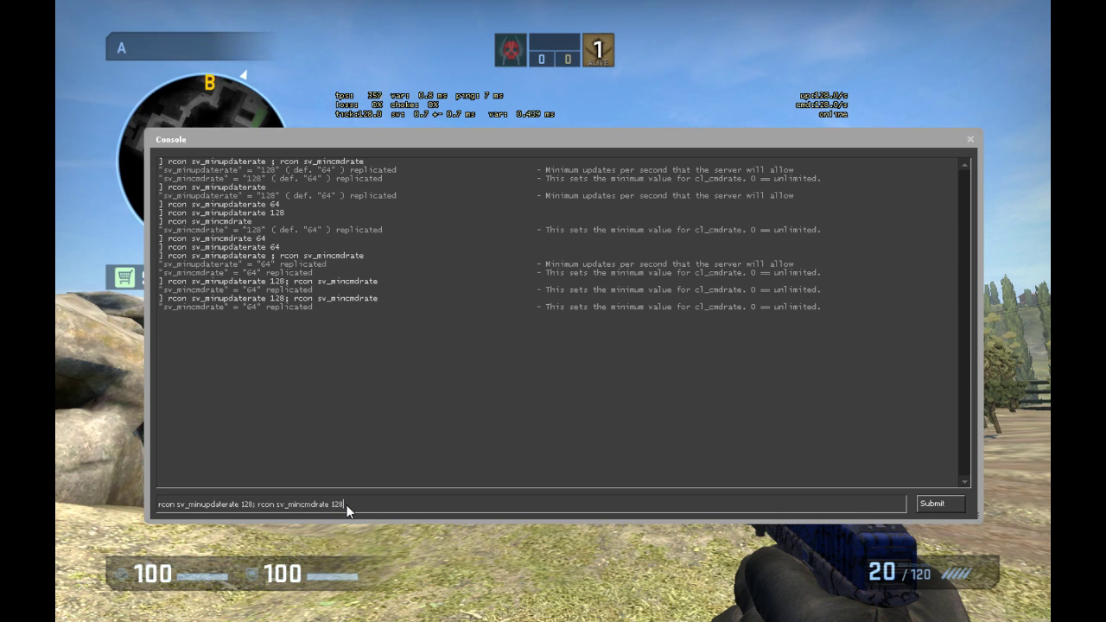
{"action": "left_click", "coordinate": [938, 504]}
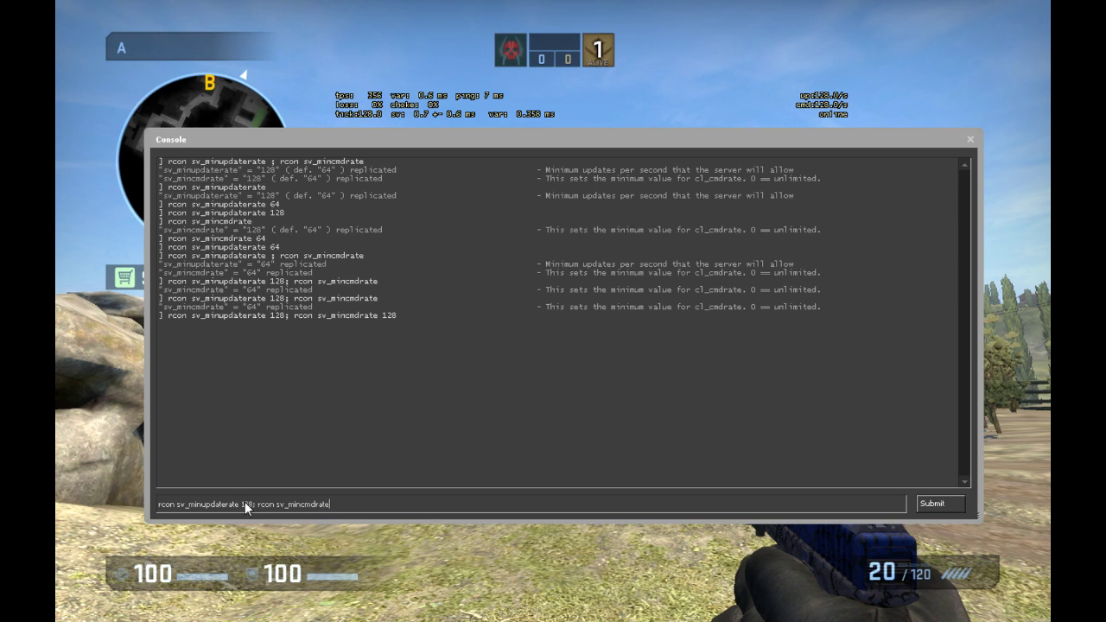
{"action": "left_click", "coordinate": [938, 505]}
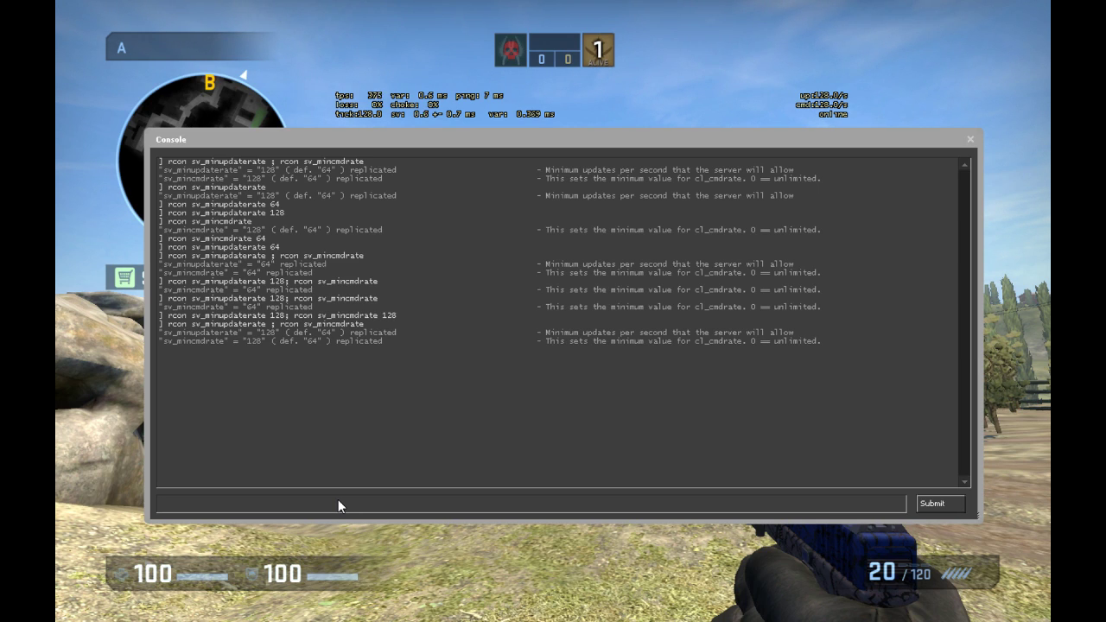
{"action": "left_click", "coordinate": [346, 504]}
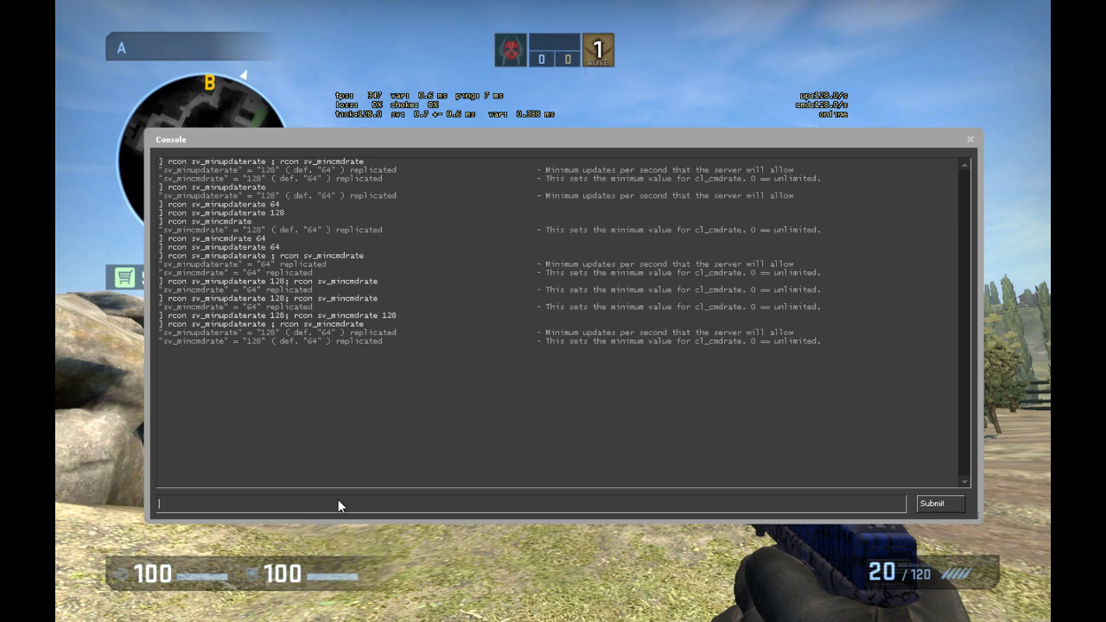
{"action": "mouse_move", "coordinate": [563, 140]}
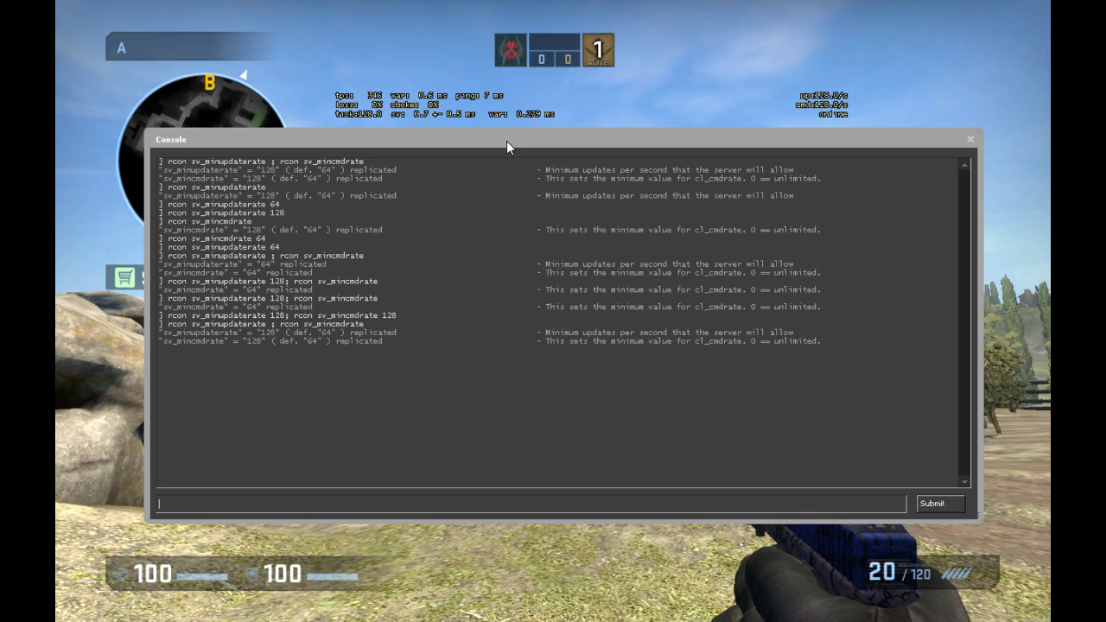
{"action": "mouse_move", "coordinate": [346, 516]}
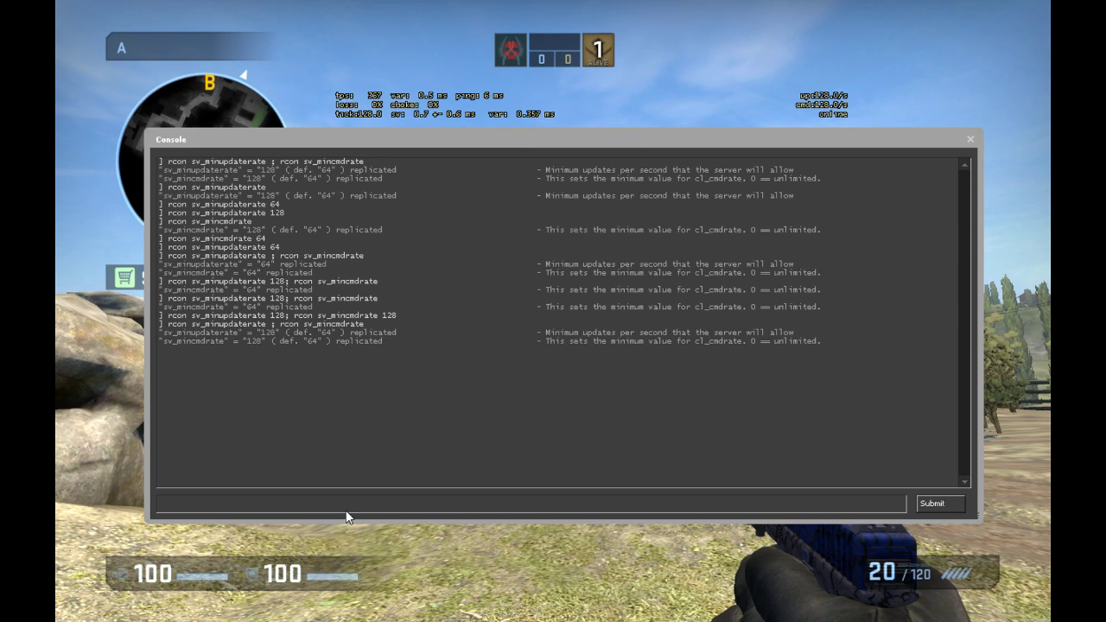